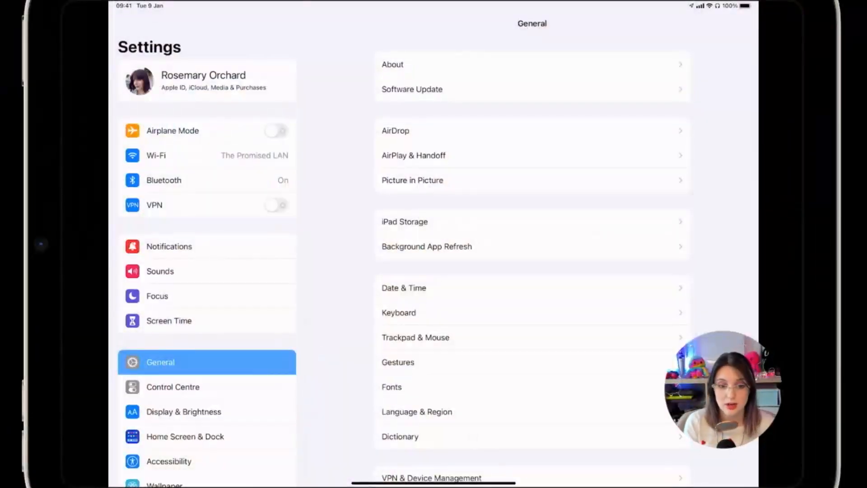
Step: Browse from Bluetooth back to General and into the Trackpad & Mouse settings
{"action": "left_click", "coordinate": [163, 179]}
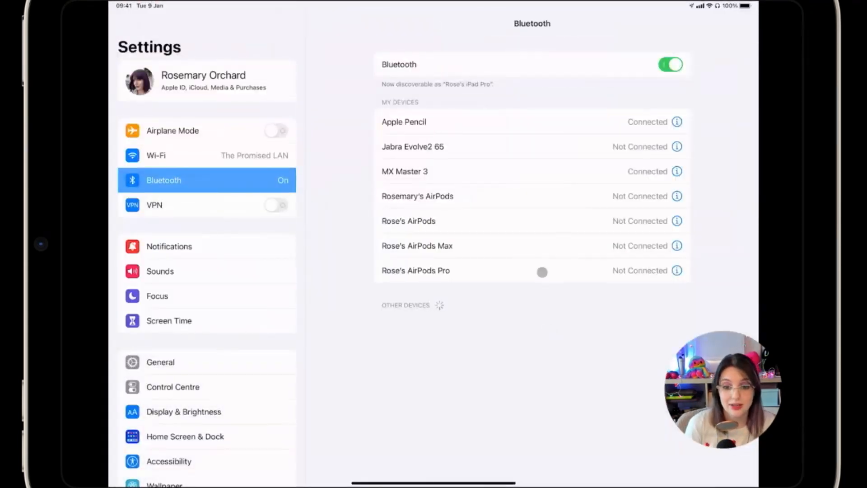
{"action": "mouse_move", "coordinate": [374, 329]}
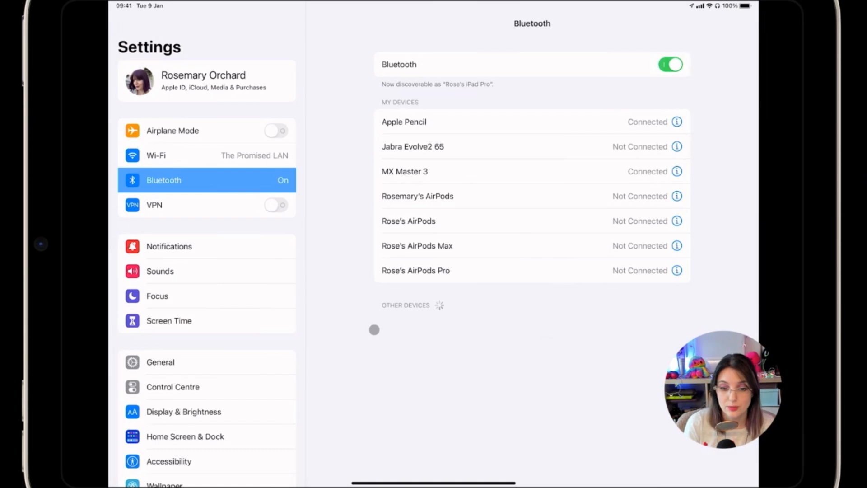
{"action": "mouse_move", "coordinate": [346, 286]}
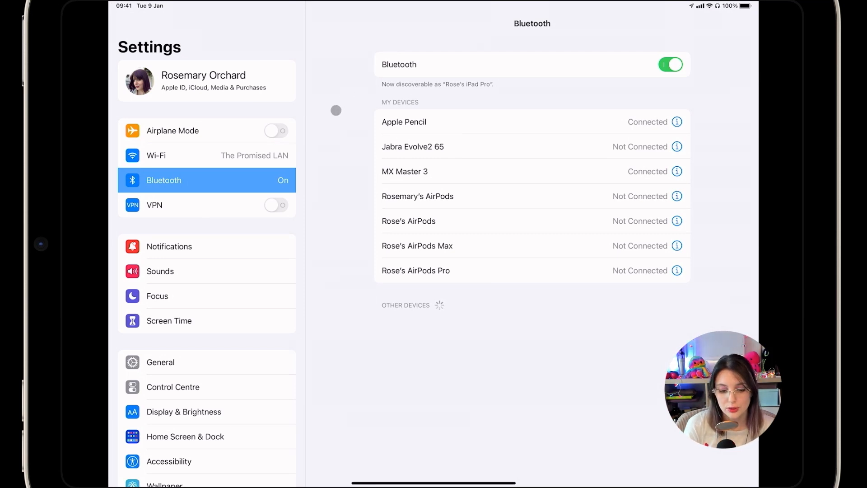
{"action": "left_click", "coordinate": [161, 361]}
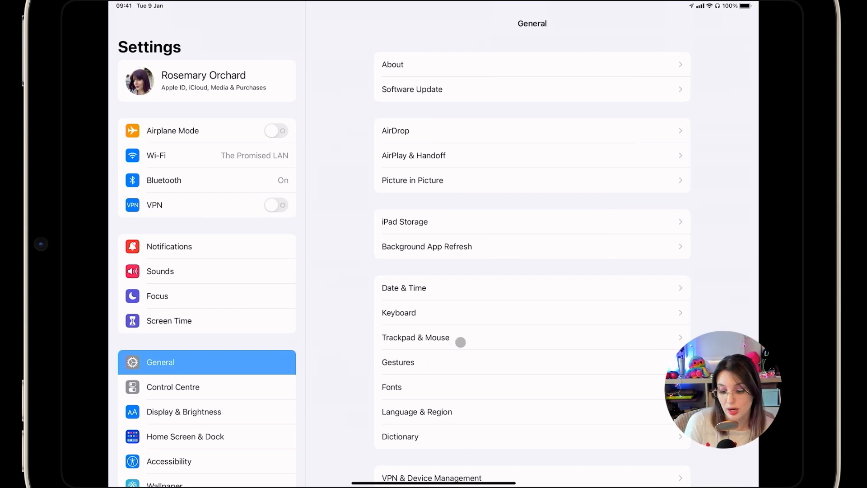
{"action": "left_click", "coordinate": [415, 337]}
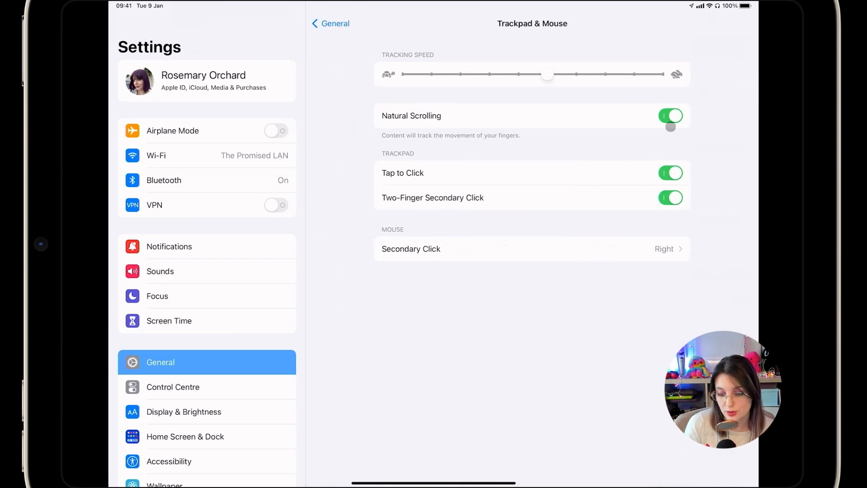
Step: Switch Natural Scrolling off for the mouse and trackpad
{"action": "left_click", "coordinate": [670, 116]}
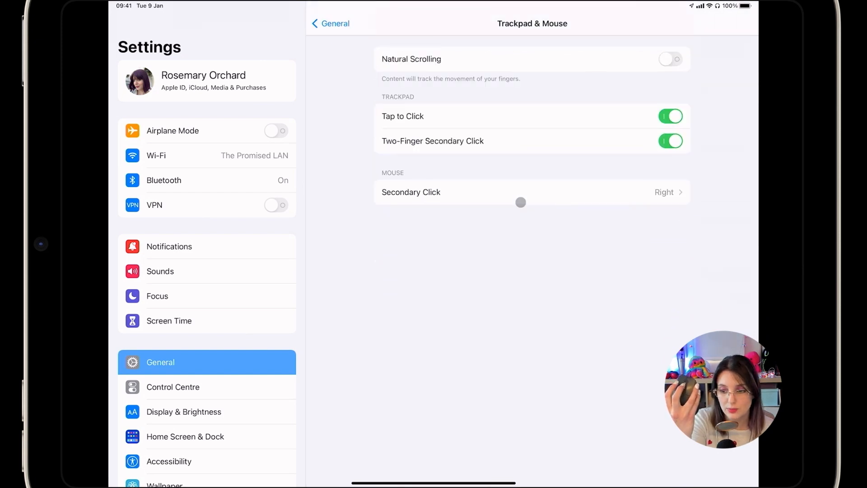
{"action": "scroll", "scroll_direction": "down", "scroll_amount": 3}
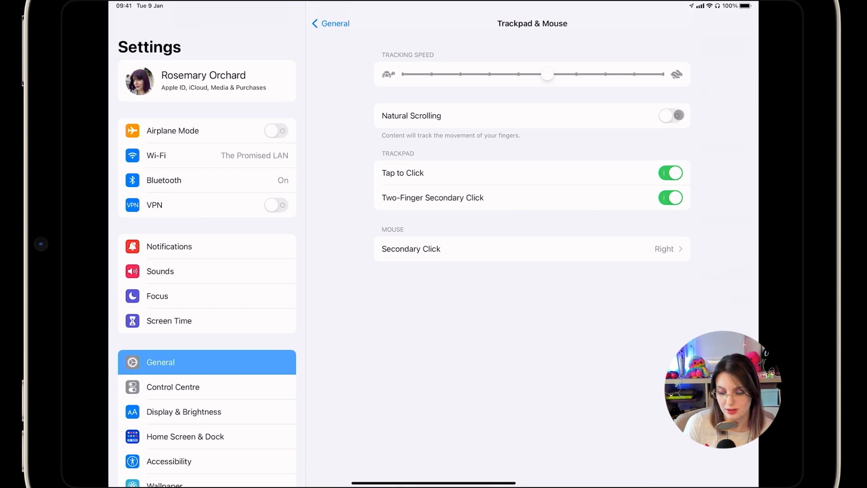
{"action": "left_click", "coordinate": [671, 115]}
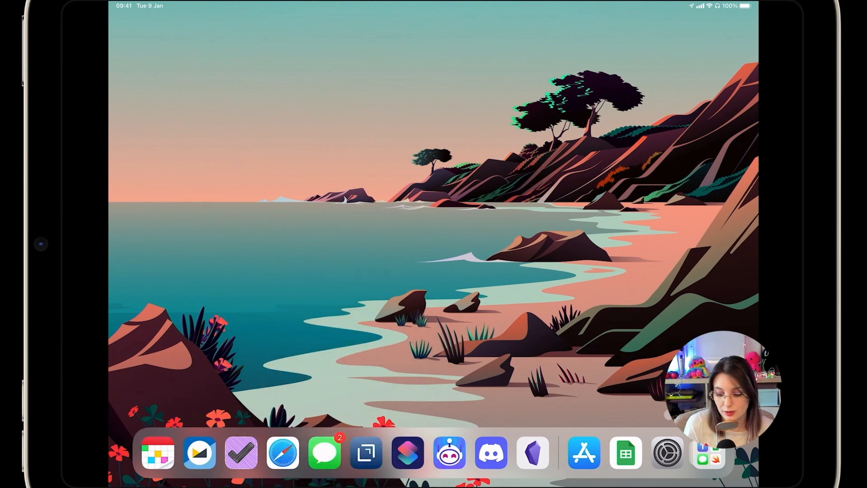
Step: Reach Pointer Control under the Accessibility settings
{"action": "left_click", "coordinate": [666, 453]}
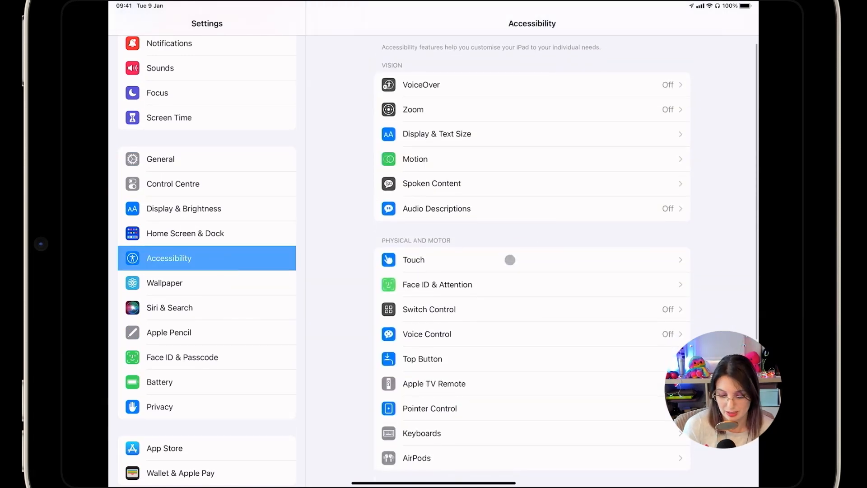
{"action": "scroll", "scroll_direction": "down", "scroll_amount": 3}
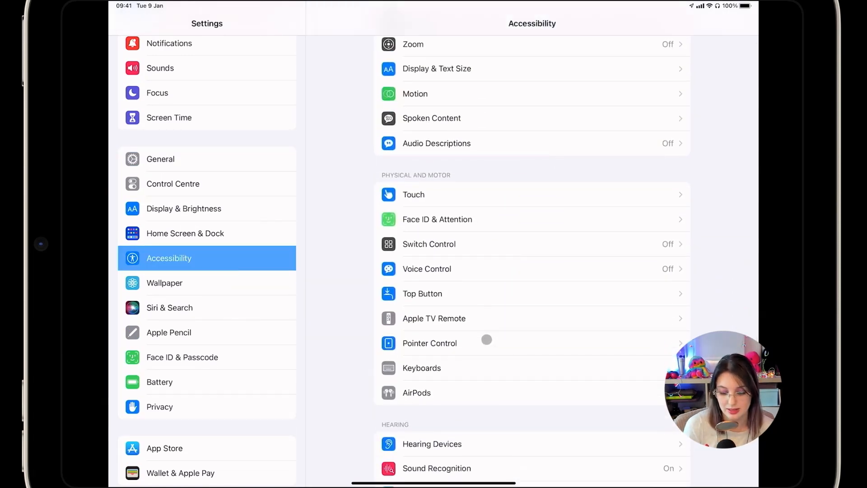
{"action": "left_click", "coordinate": [429, 344]}
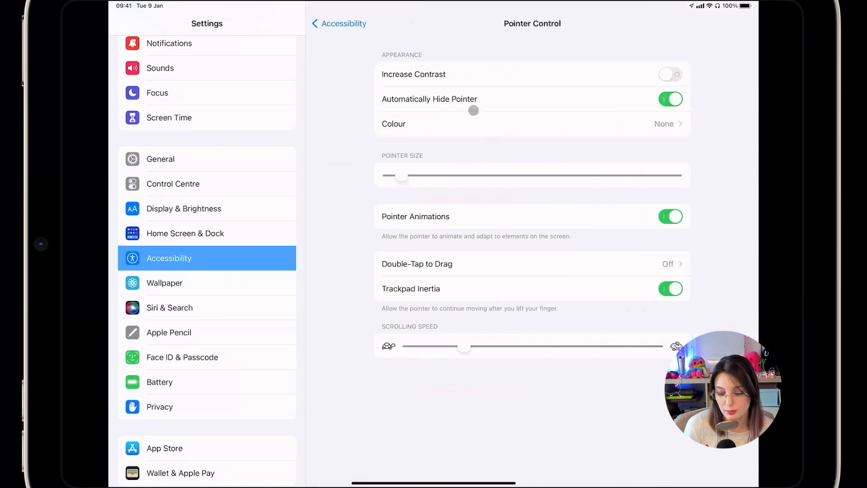
Step: Leave Increase Contrast off, nudge Pointer Size slightly larger, and return to Accessibility
{"action": "left_click", "coordinate": [670, 74]}
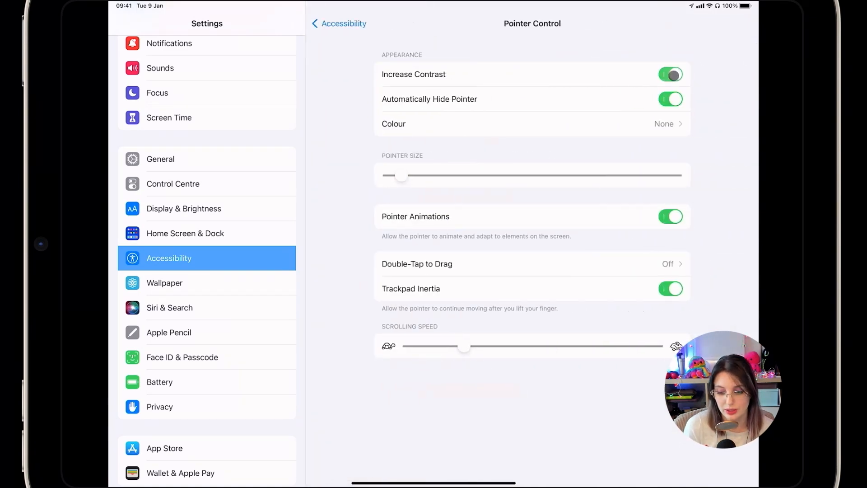
{"action": "left_click", "coordinate": [670, 74]}
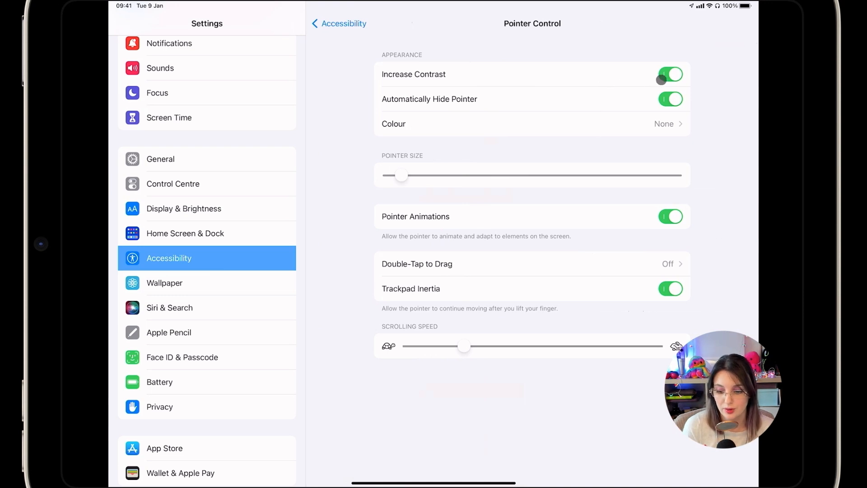
{"action": "left_click", "coordinate": [670, 74]}
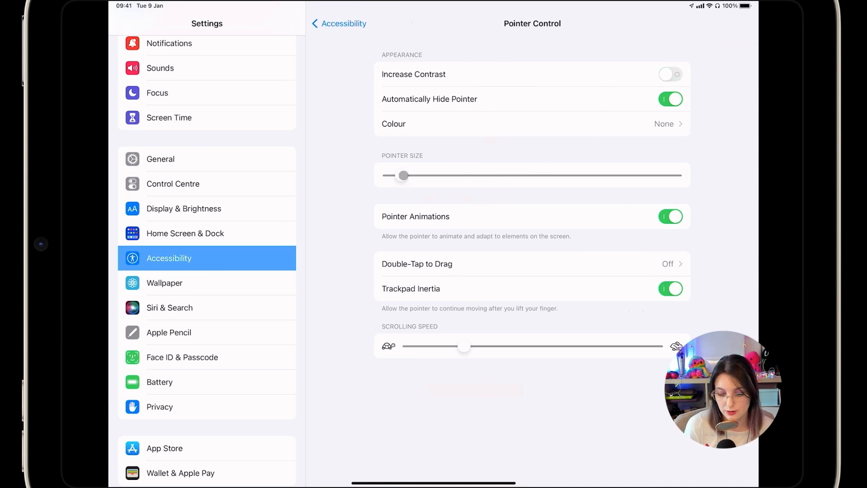
{"action": "left_click_drag", "start_coordinate": [403, 175], "coordinate": [656, 175]}
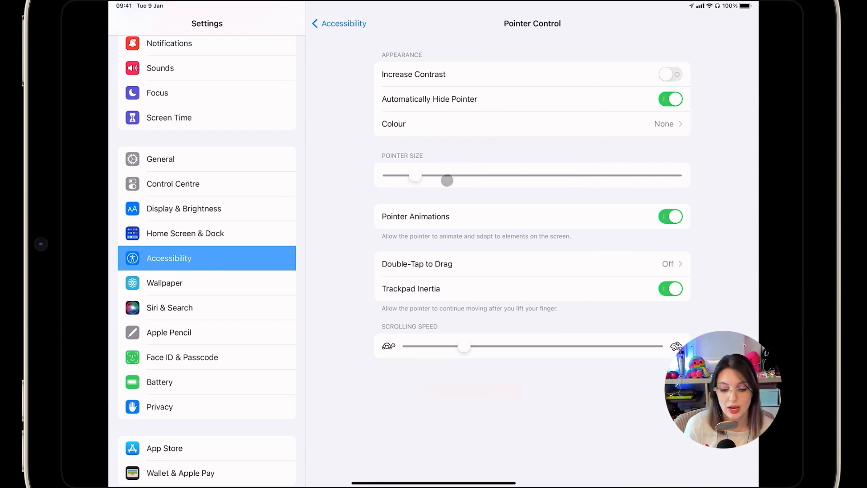
{"action": "left_click", "coordinate": [338, 24]}
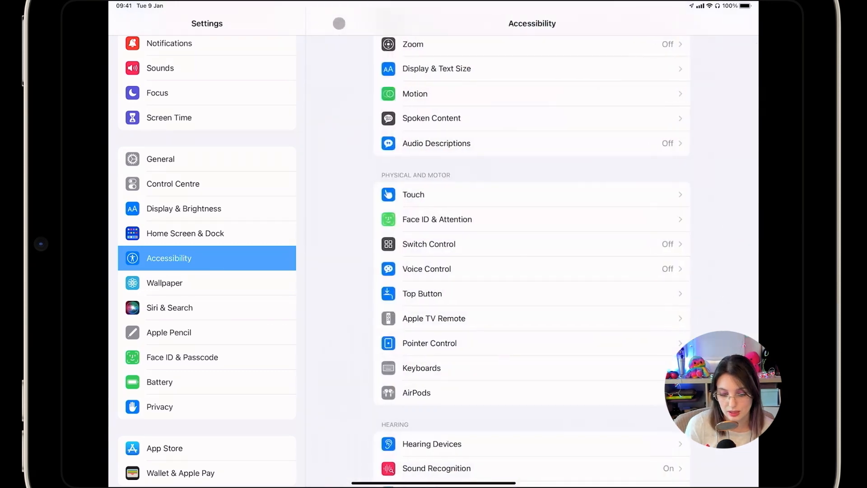
Step: Enter the Touch accessibility settings and switch AssistiveTouch on
{"action": "scroll", "scroll_direction": "down", "scroll_amount": 3}
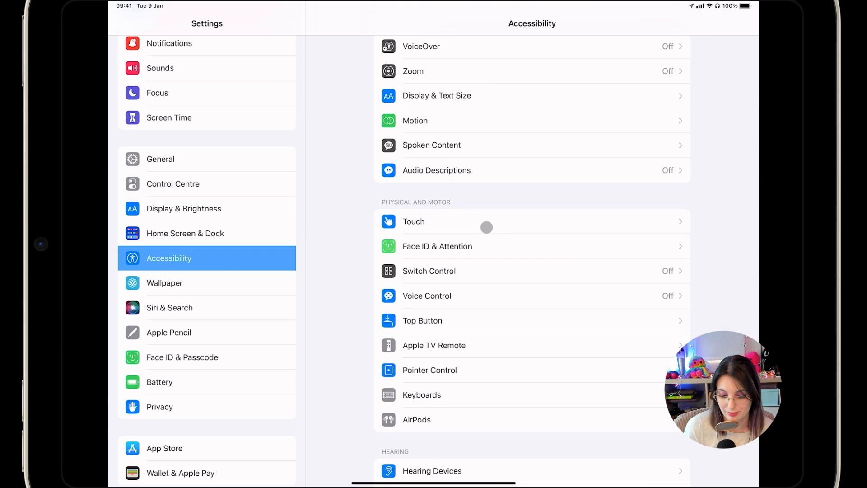
{"action": "left_click", "coordinate": [413, 221]}
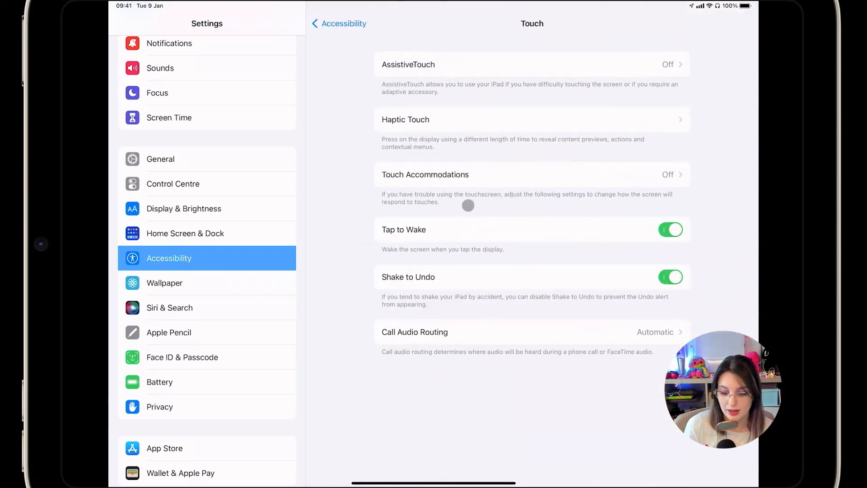
{"action": "mouse_move", "coordinate": [478, 74]}
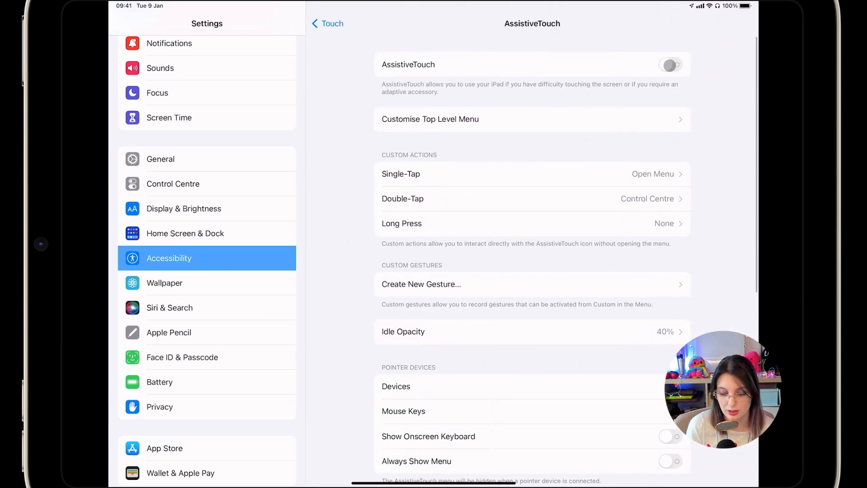
{"action": "left_click", "coordinate": [669, 64]}
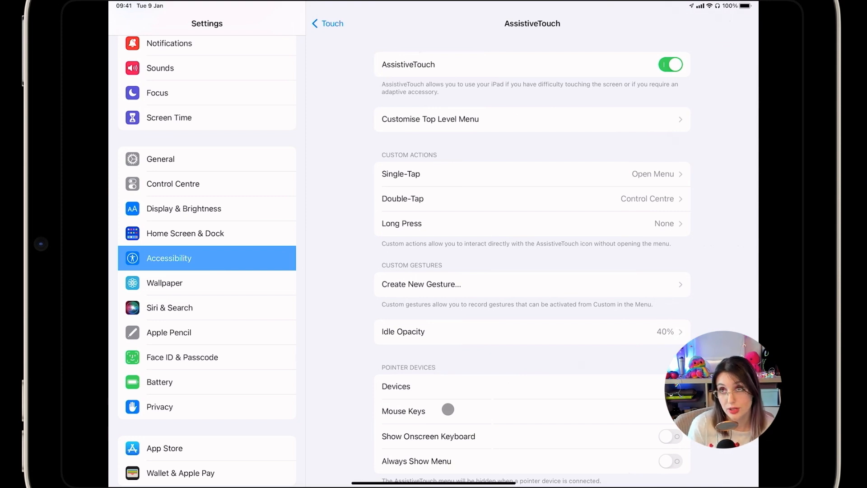
Step: Turn Mouse Keys on and return to the AssistiveTouch page
{"action": "left_click", "coordinate": [404, 410]}
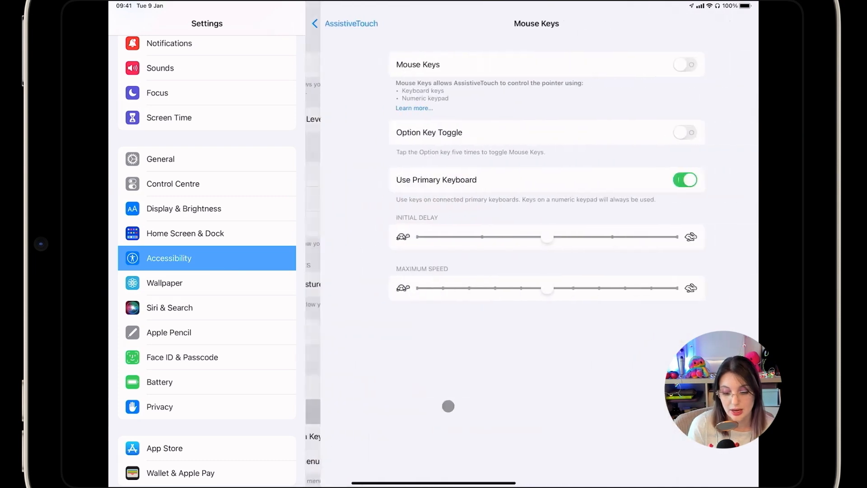
{"action": "left_click", "coordinate": [684, 64]}
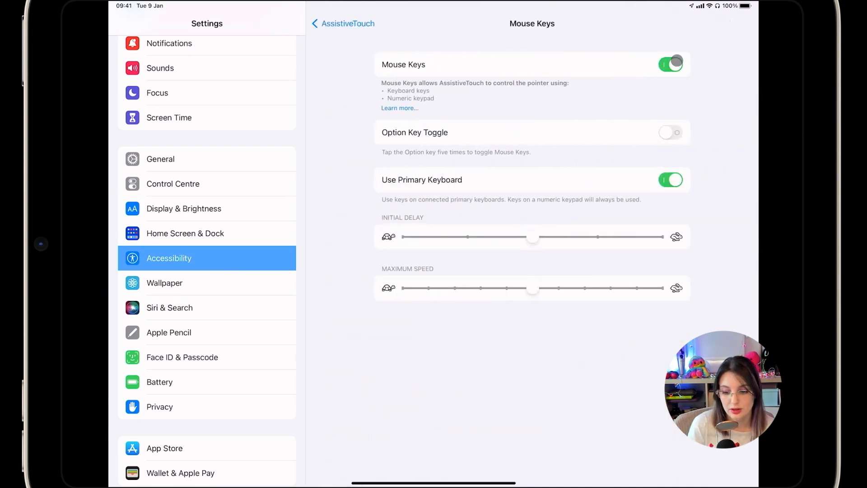
{"action": "left_click", "coordinate": [671, 131]}
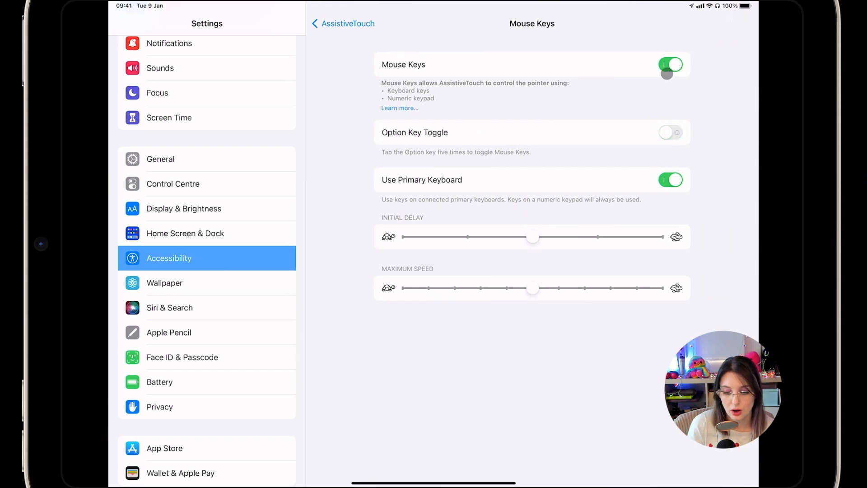
{"action": "left_click", "coordinate": [671, 64]}
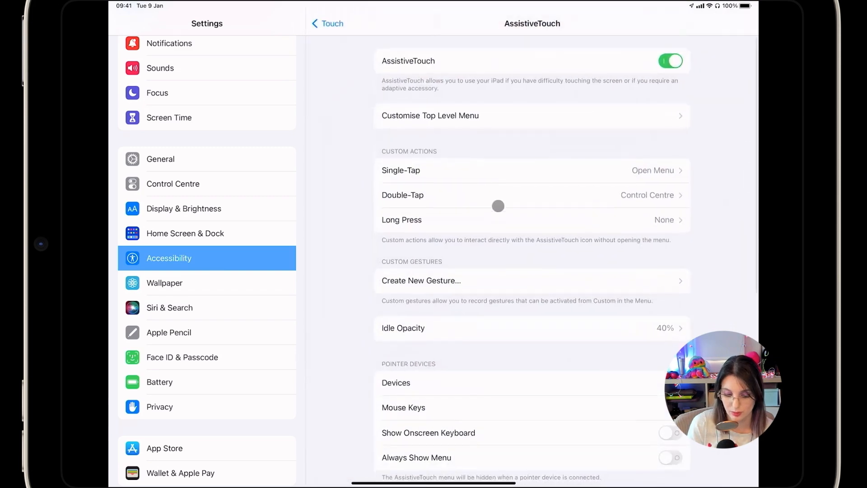
{"action": "scroll", "scroll_direction": "down", "scroll_amount": 3}
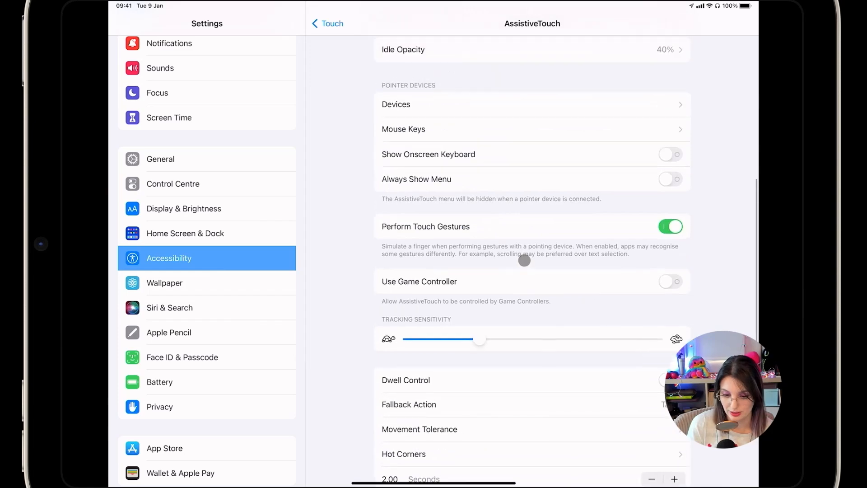
{"action": "scroll", "scroll_direction": "down", "scroll_amount": 3}
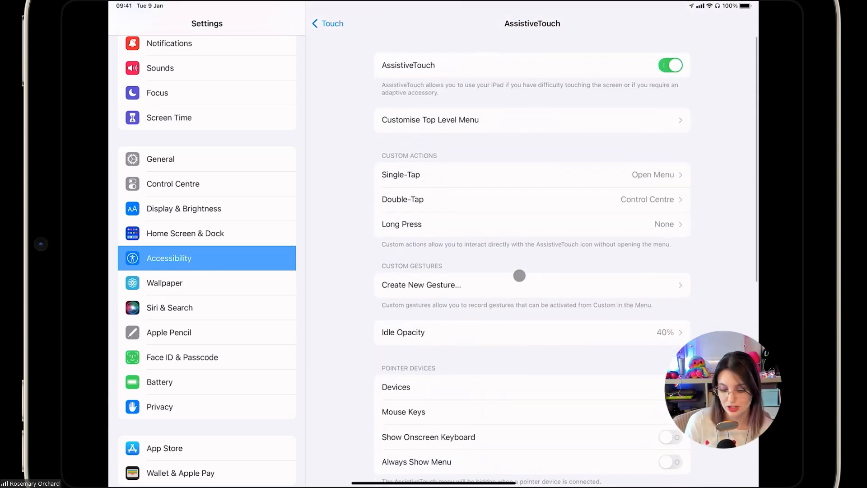
Step: Record a left-arrow custom gesture and save it as 'Left Arrow'
{"action": "left_click", "coordinate": [420, 284]}
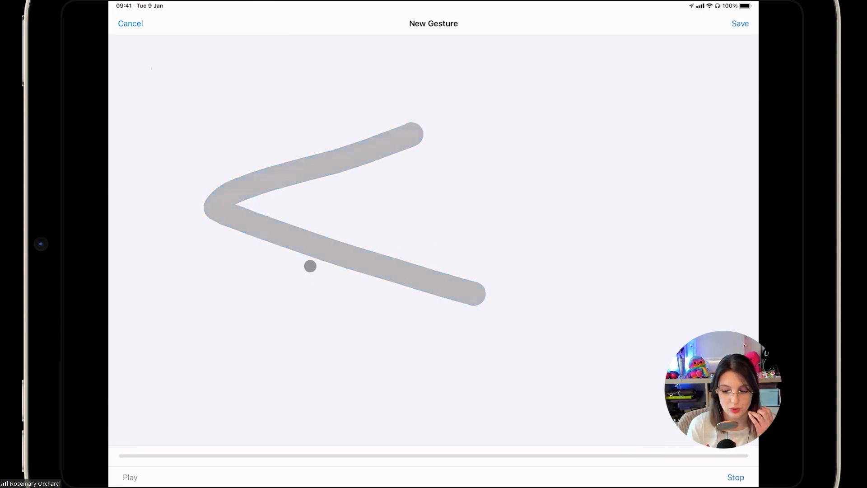
{"action": "left_click", "coordinate": [739, 23]}
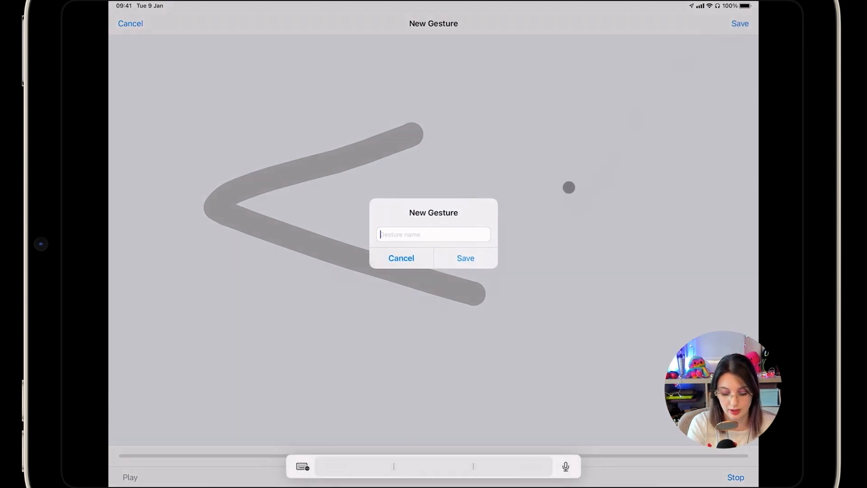
{"action": "type", "text": "Left Arrow"}
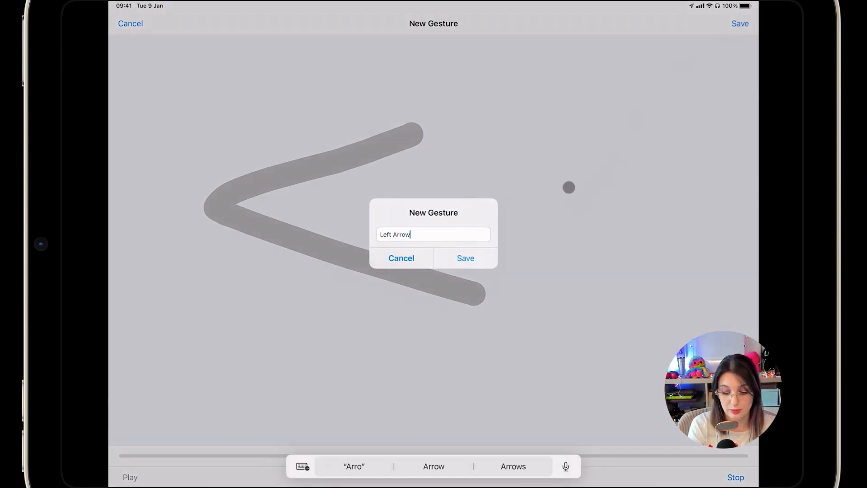
{"action": "left_click", "coordinate": [465, 257]}
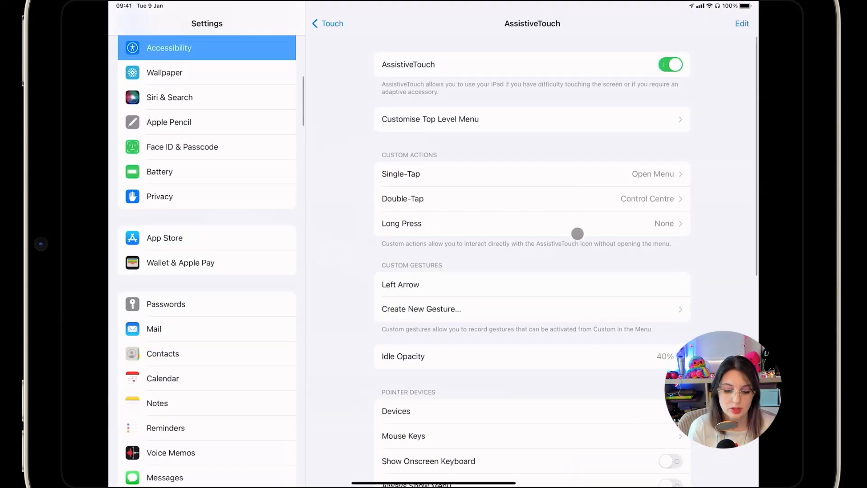
{"action": "mouse_move", "coordinate": [566, 261]}
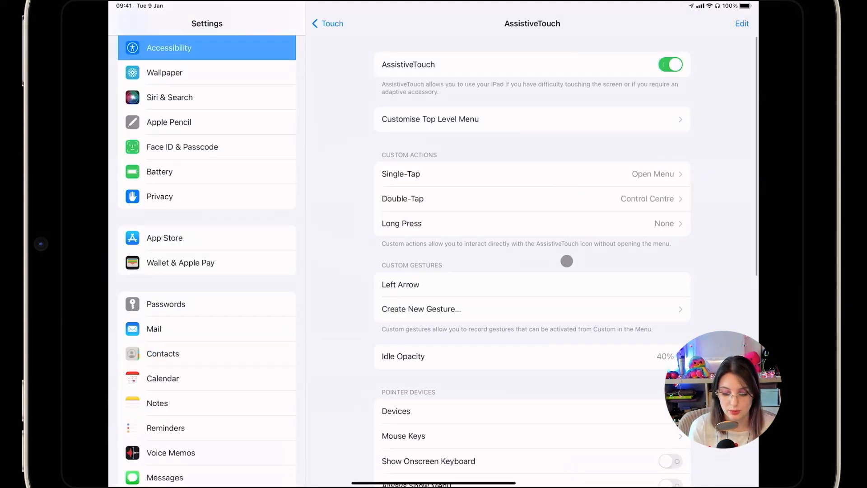
Step: Assign Dock to Button 5 of the MX Master 3 mouse under Customise Additional Buttons
{"action": "left_click", "coordinate": [395, 411]}
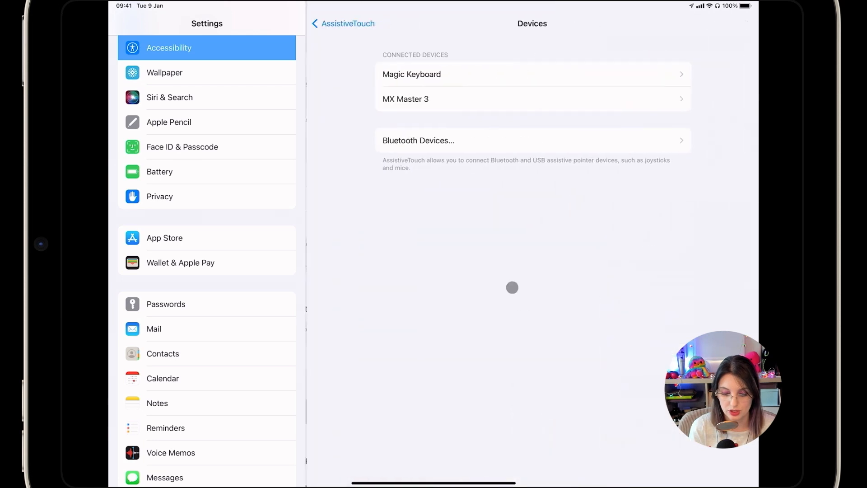
{"action": "left_click", "coordinate": [406, 99]}
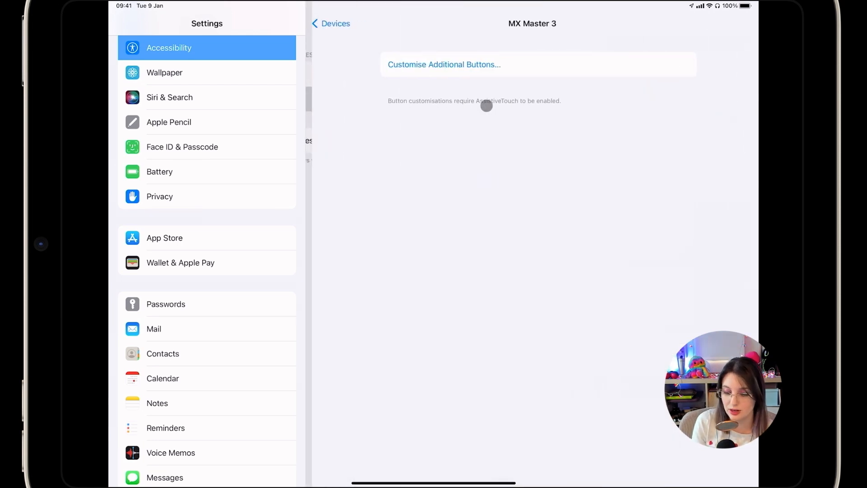
{"action": "left_click", "coordinate": [444, 64]}
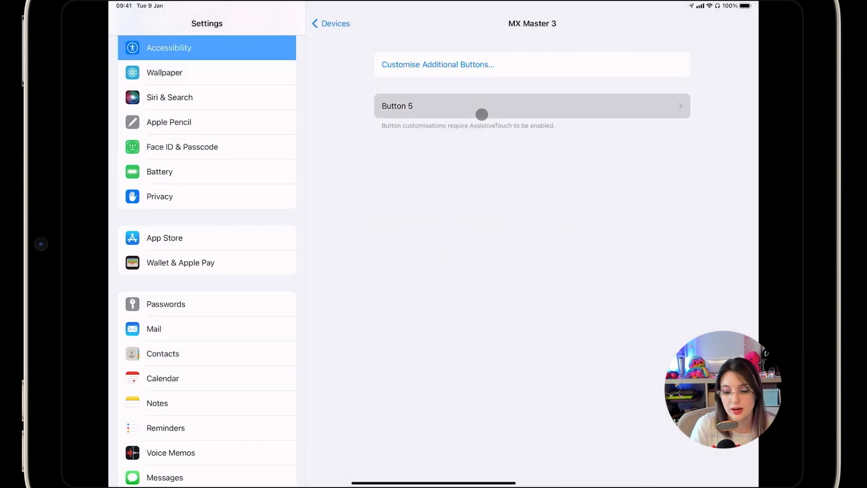
{"action": "left_click", "coordinate": [531, 105]}
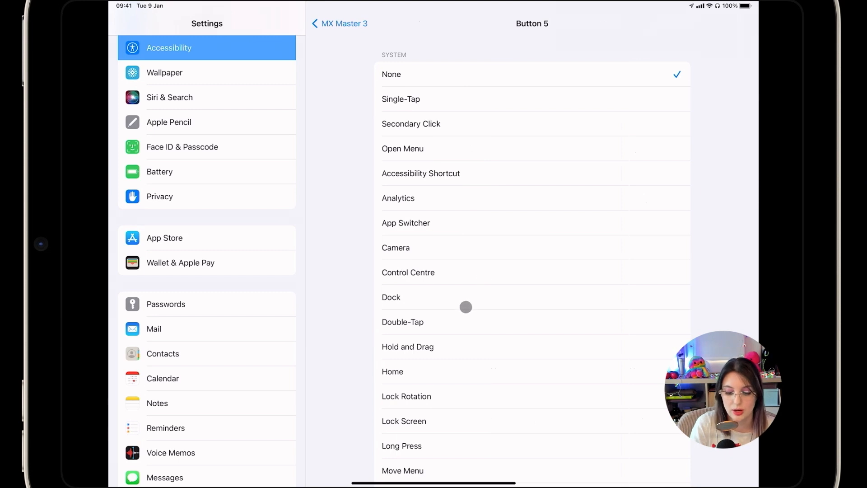
{"action": "left_click", "coordinate": [391, 298]}
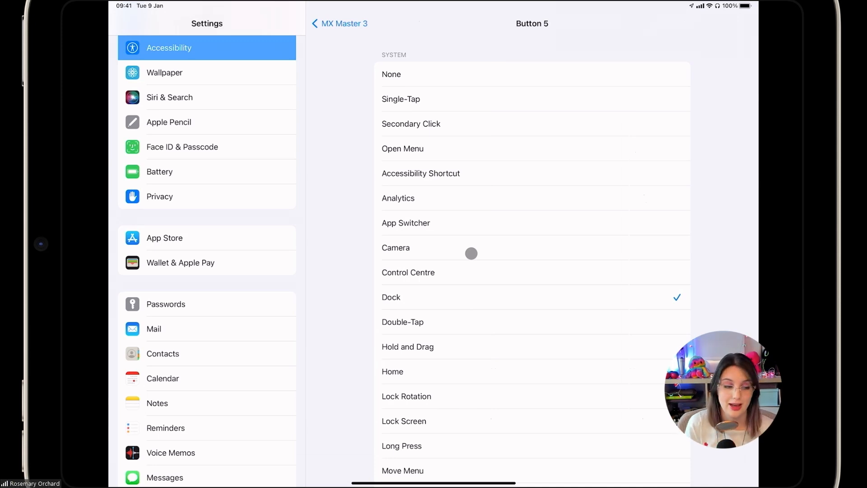
Step: Back out through MX Master 3 and AssistiveTouch to the main Accessibility page
{"action": "left_click", "coordinate": [320, 24]}
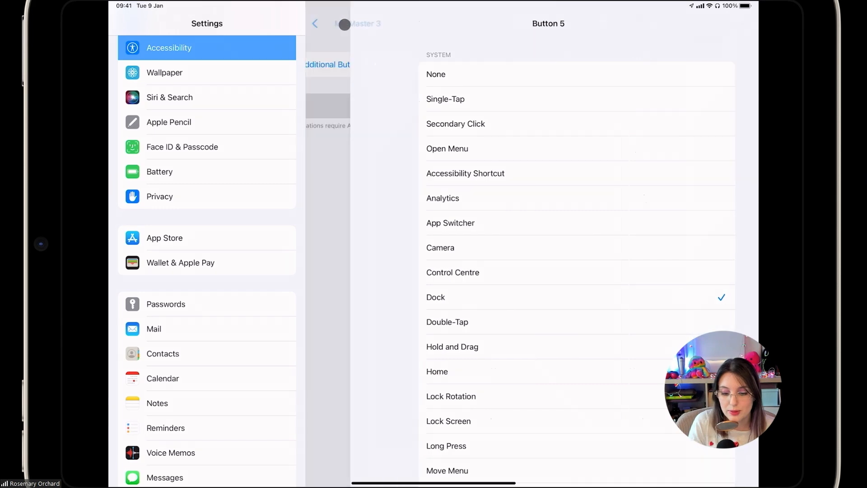
{"action": "left_click", "coordinate": [315, 24]}
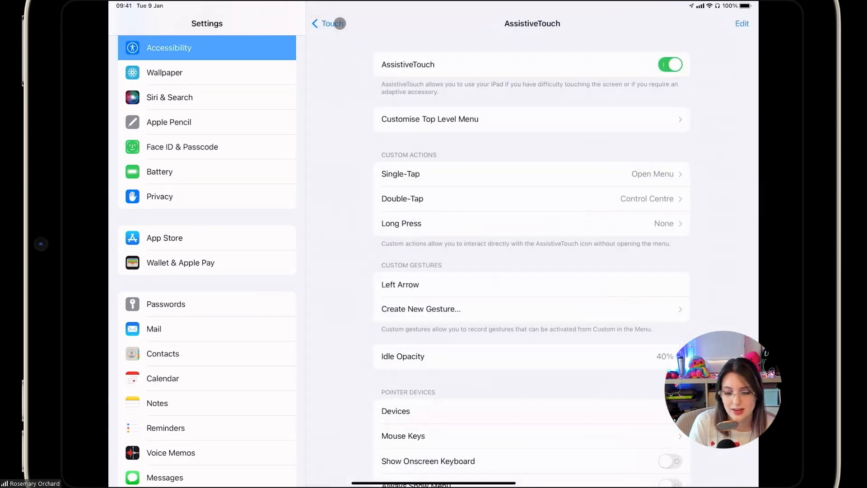
{"action": "left_click", "coordinate": [326, 24]}
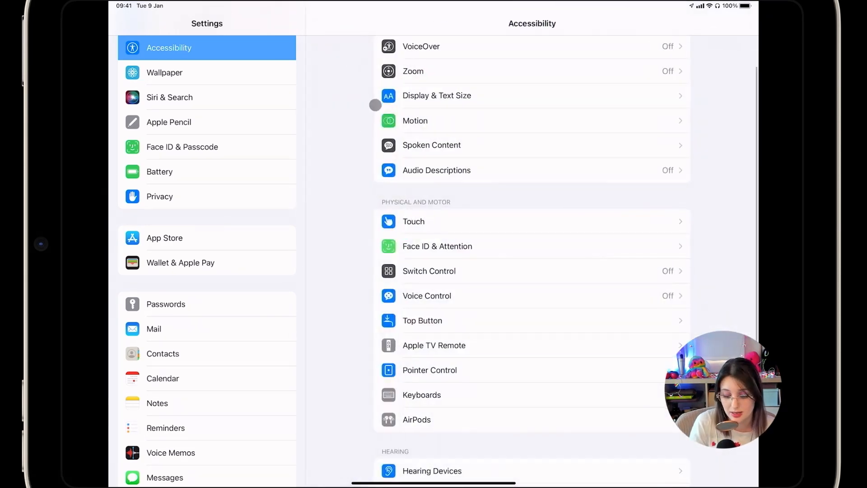
{"action": "scroll", "scroll_direction": "down", "scroll_amount": 3}
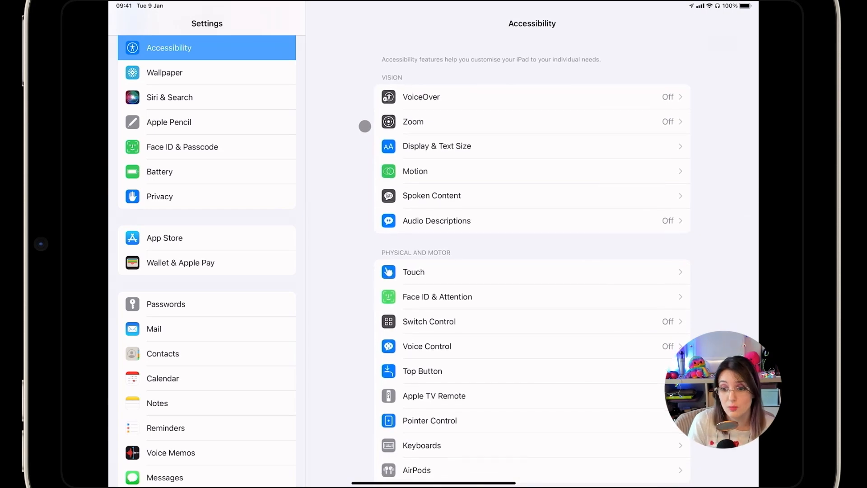